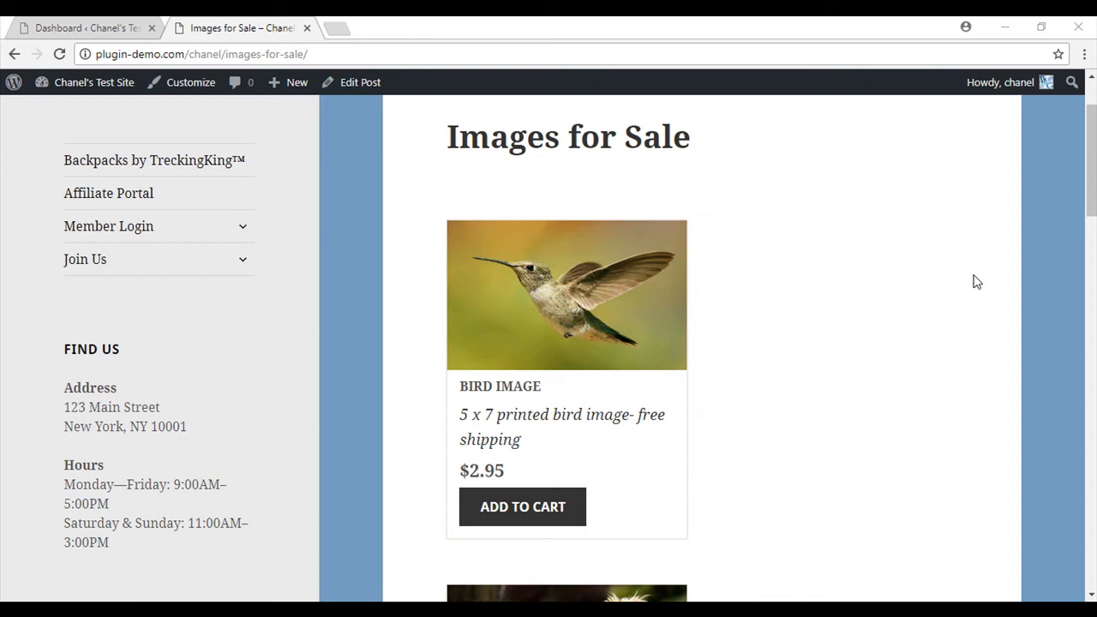
mouse_move(927, 318)
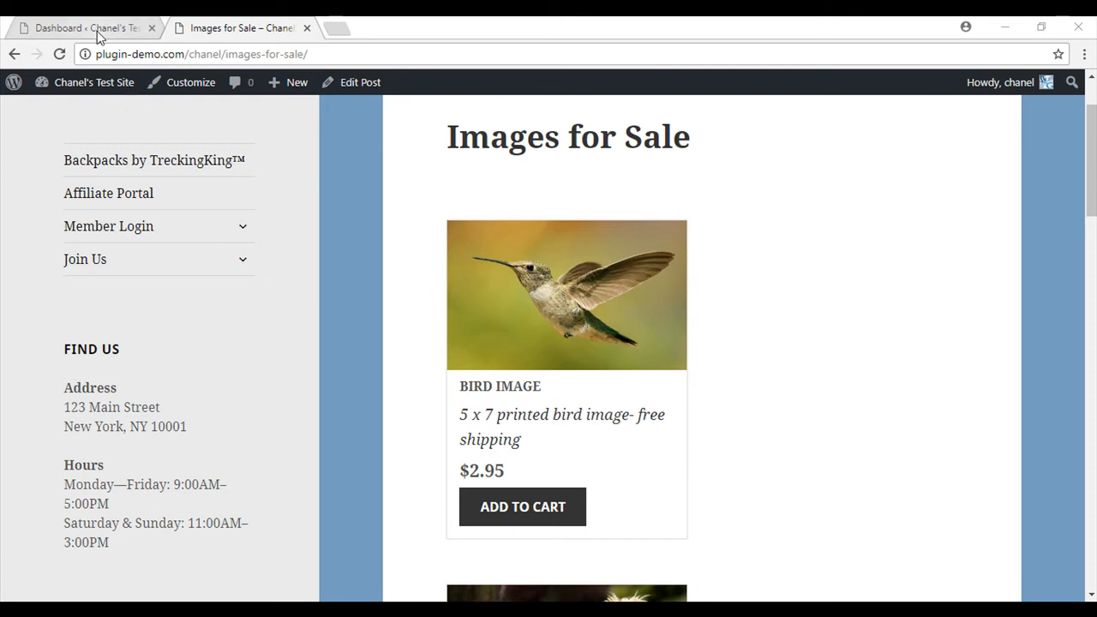
Switch from the Images for Sale page back to the WordPress dashboard tab.
left_click(84, 28)
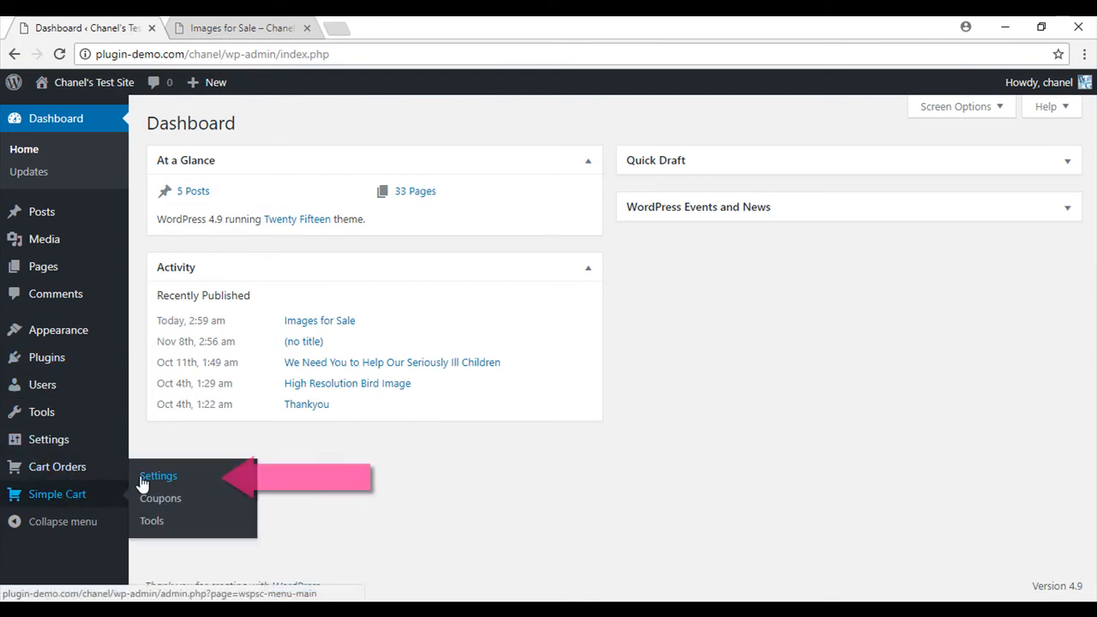
Open the Simple Cart settings and select the [show_wp_shopping_cart] example shortcode.
left_click(158, 475)
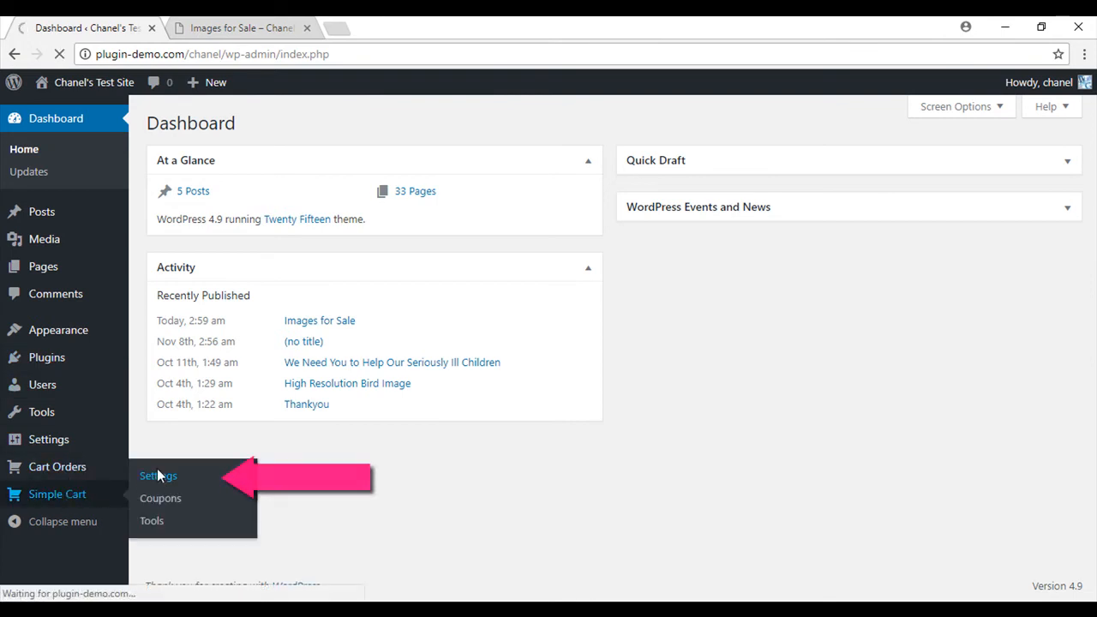
left_click(158, 475)
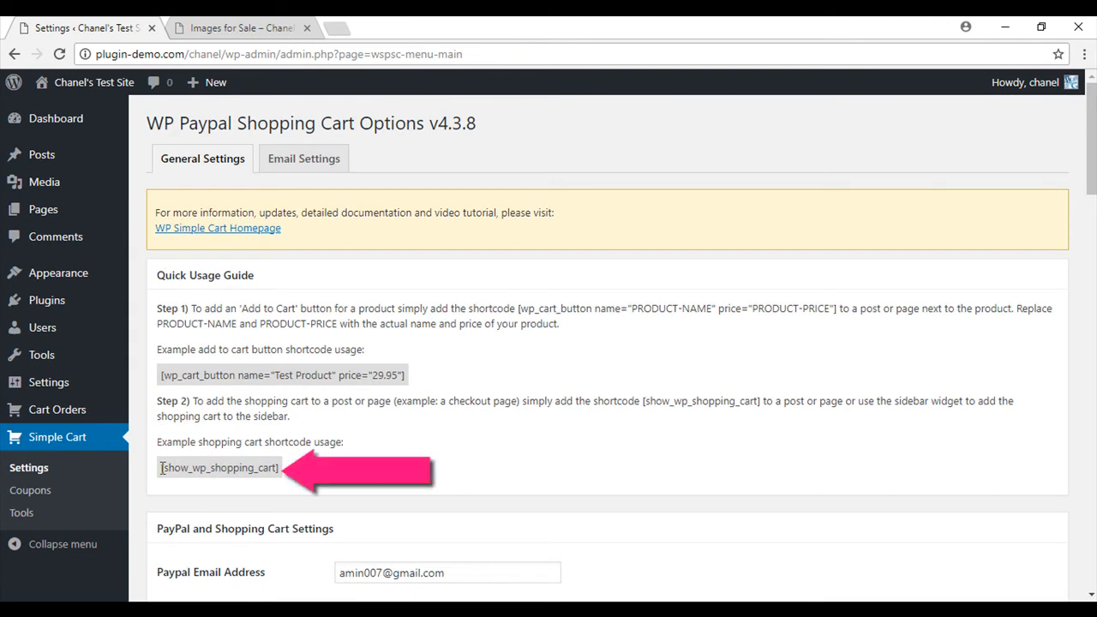
double_click(218, 467)
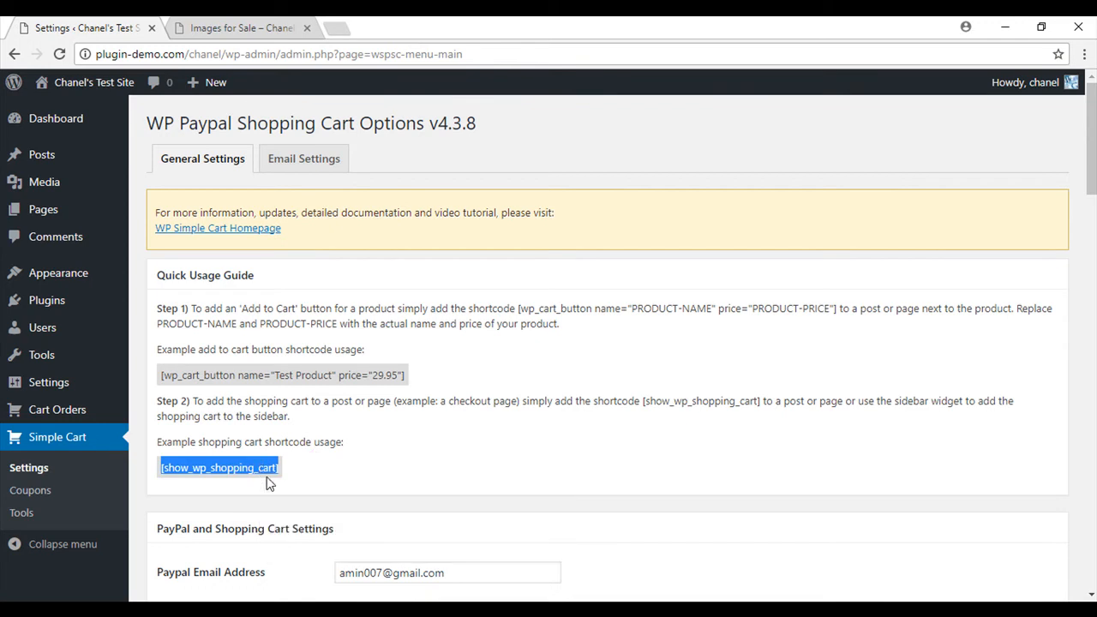
mouse_move(43, 209)
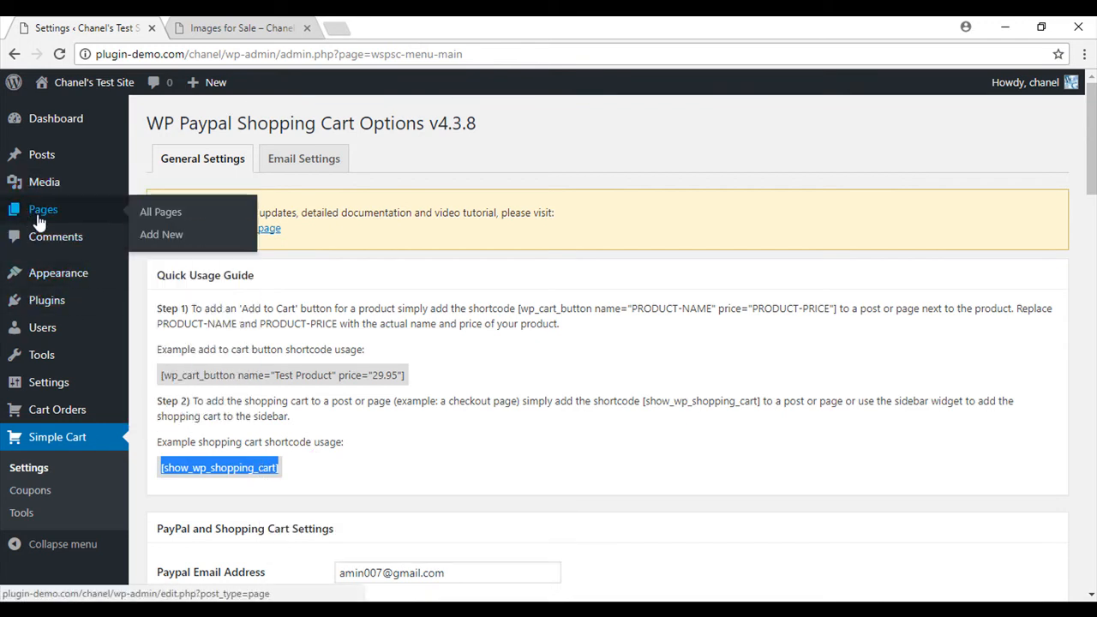
Create and publish a page titled 'Checkout' whose body is [show_wp_shopping_cart].
left_click(161, 234)
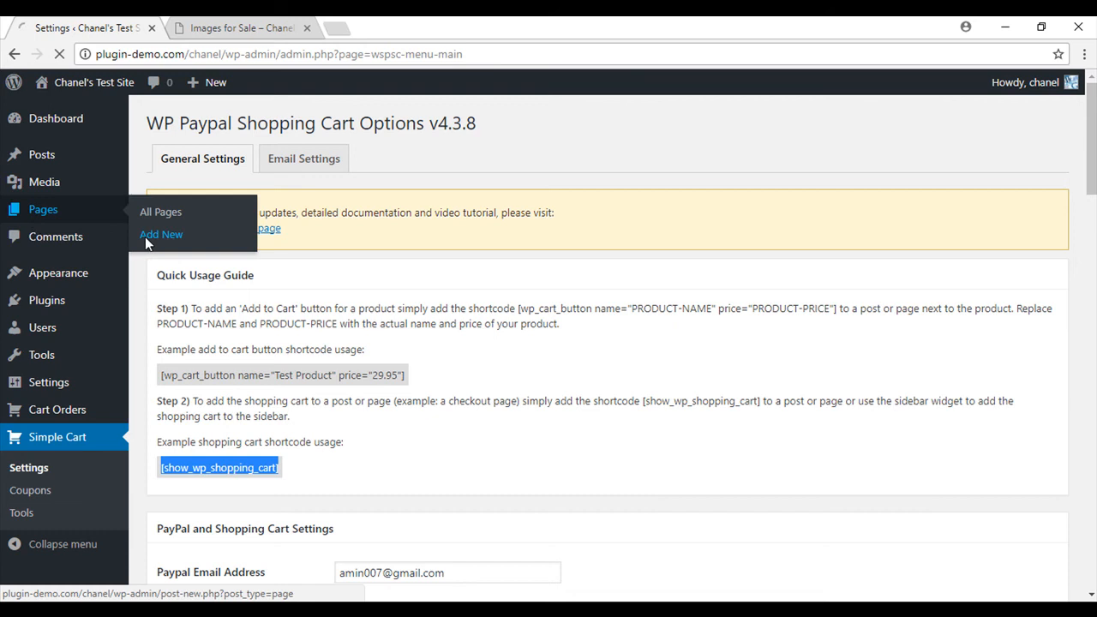
left_click(161, 234)
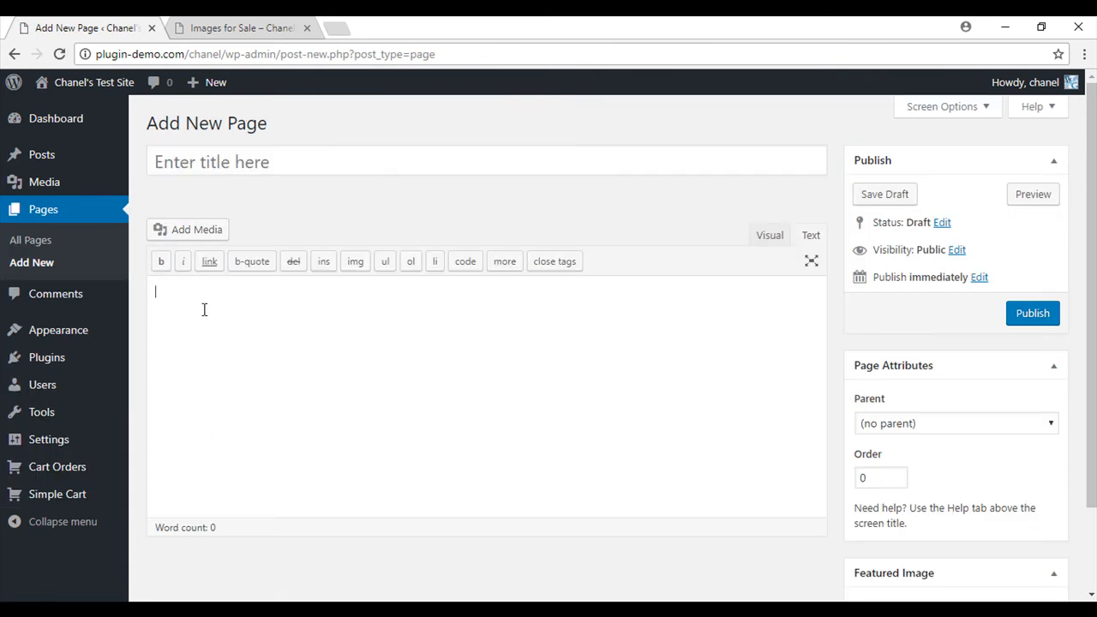
type("[show_wp_shopping_cart]")
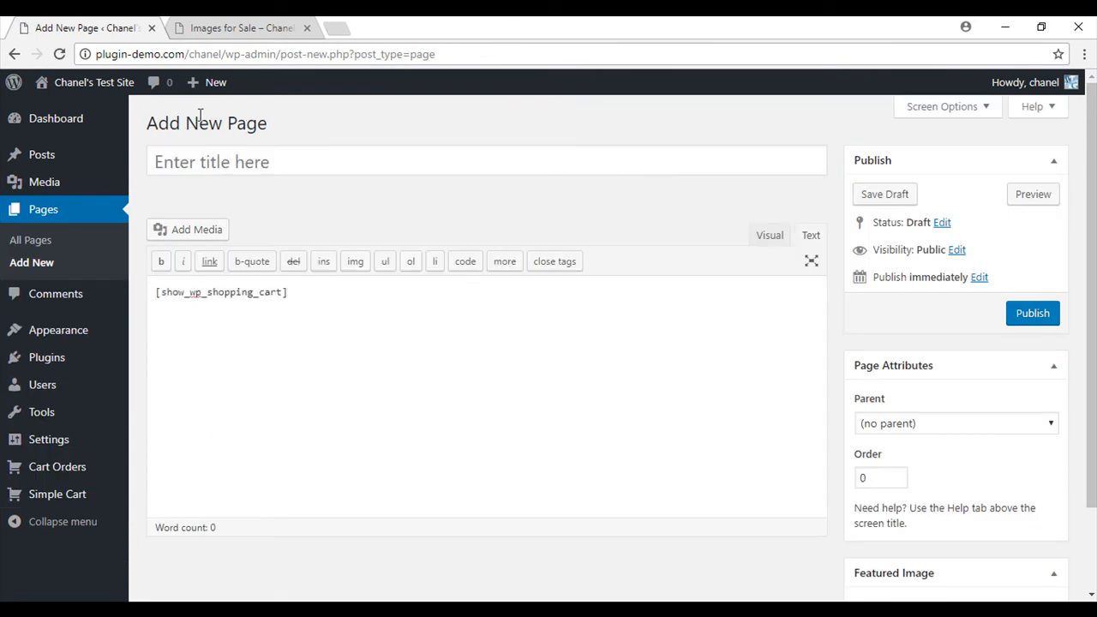
type("C")
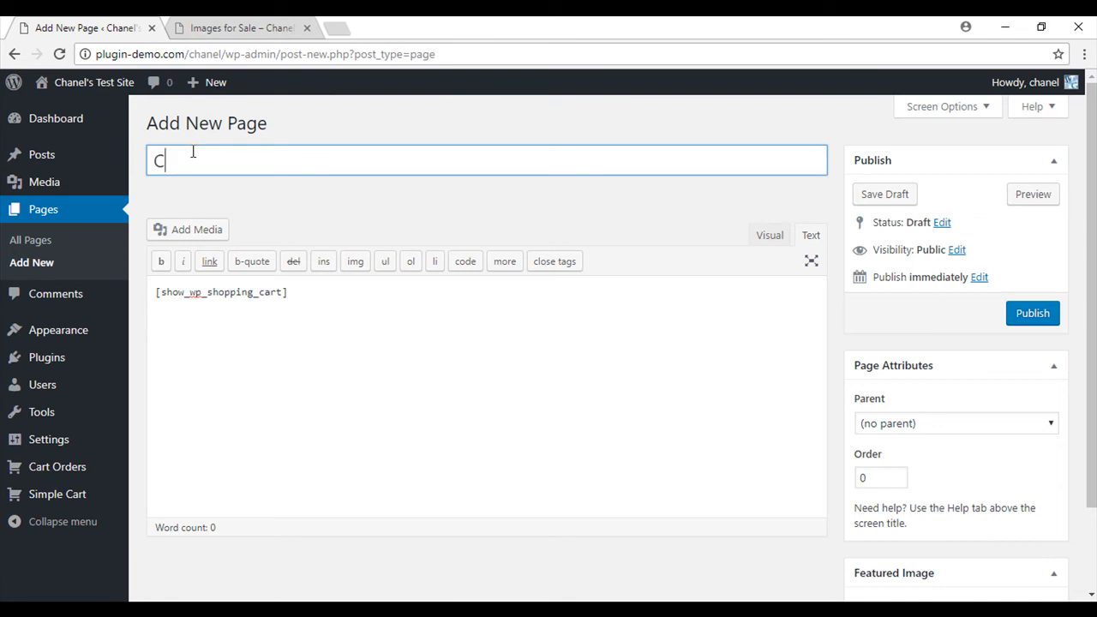
type("heckout")
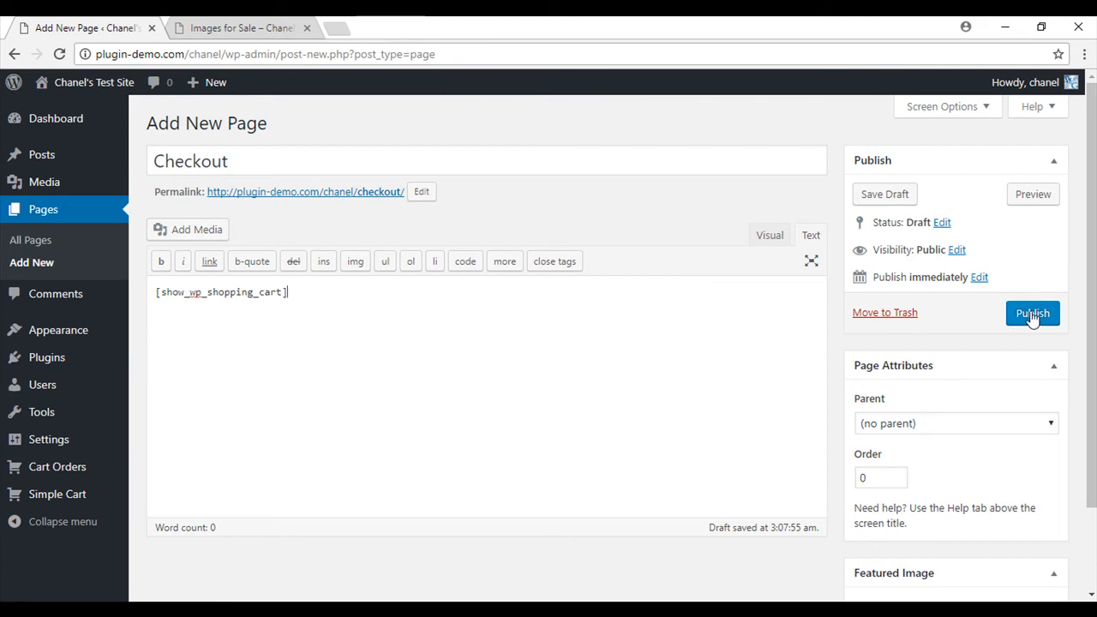
left_click(1032, 313)
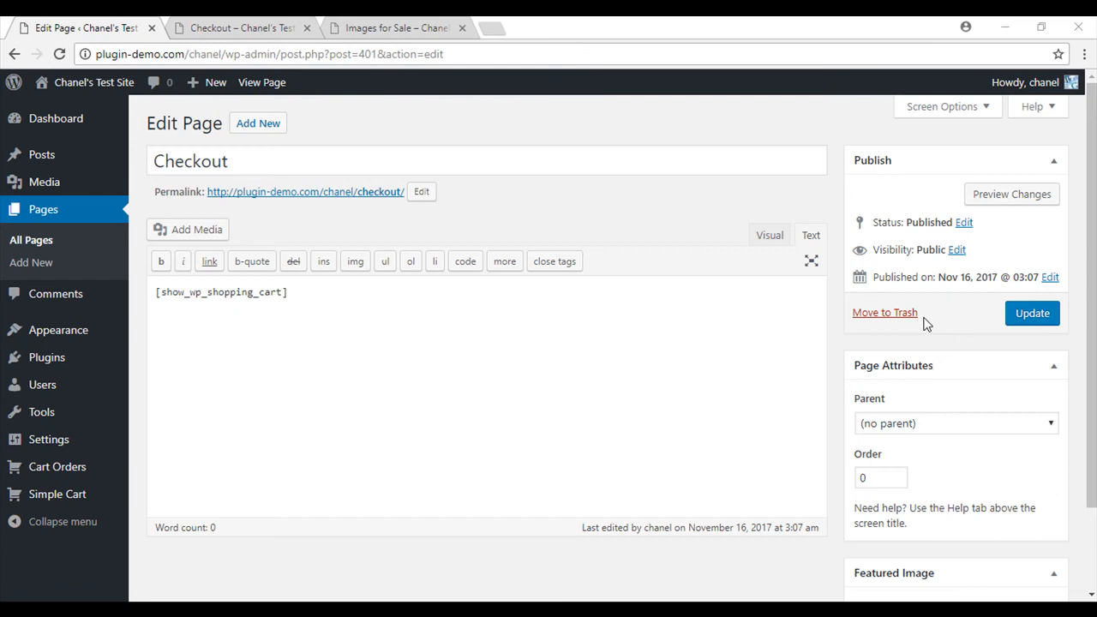
mouse_move(346, 206)
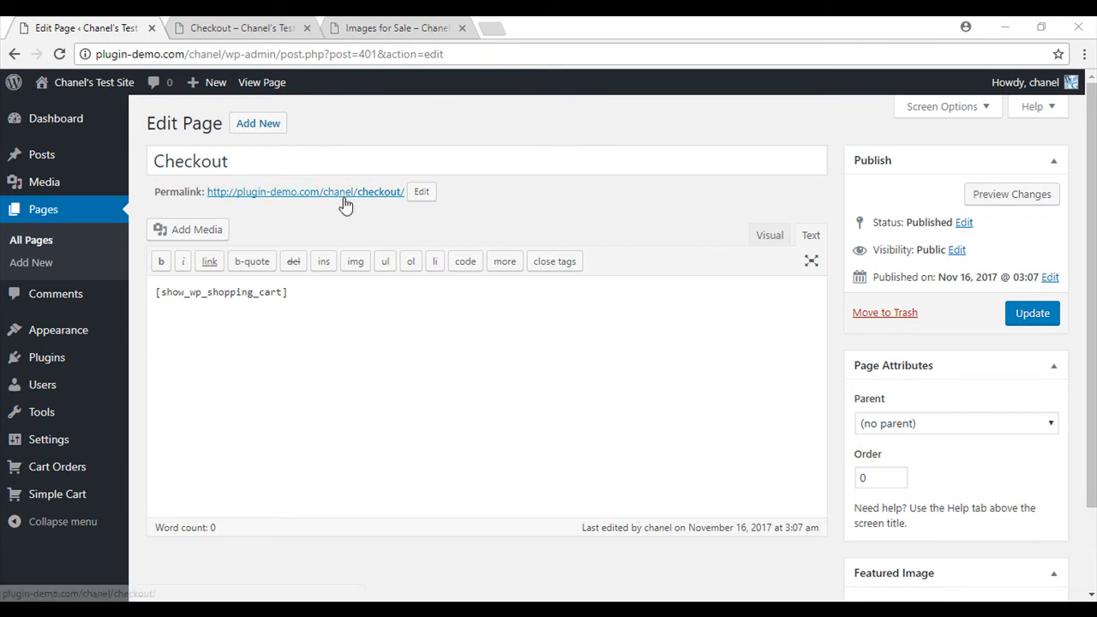
Open the Checkout page's permalink in a new tab and copy its address.
right_click(304, 191)
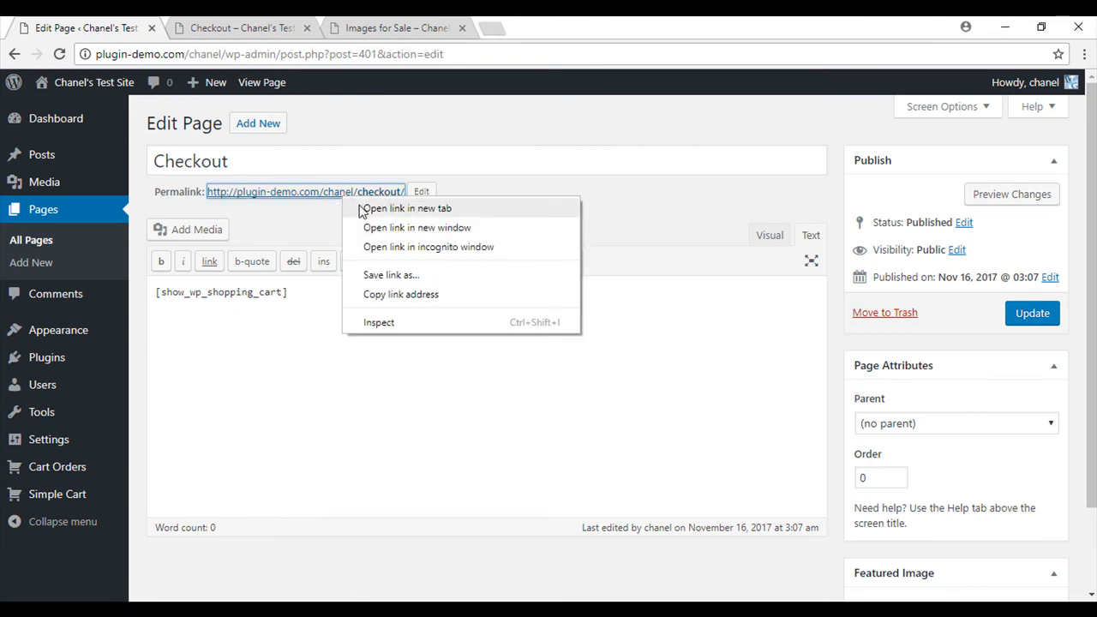
left_click(404, 208)
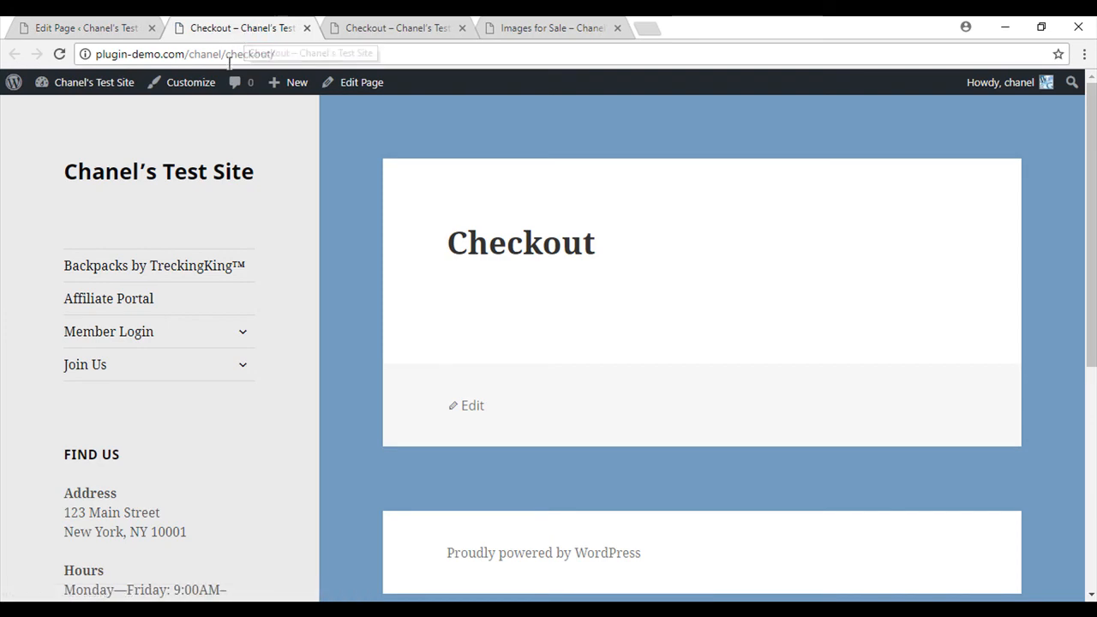
right_click(184, 53)
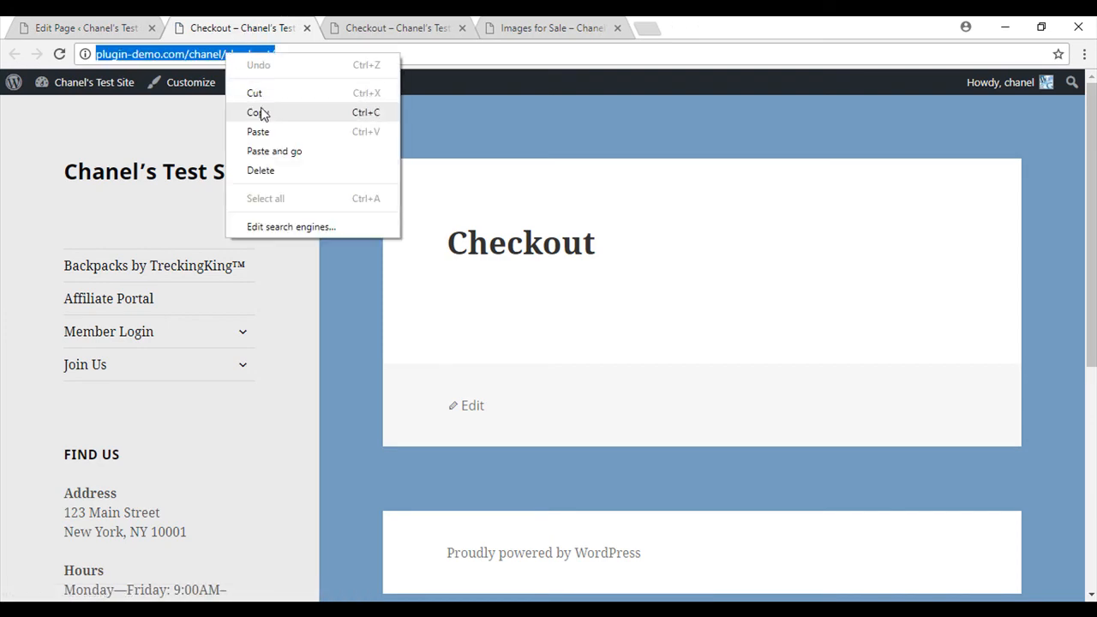
left_click(82, 27)
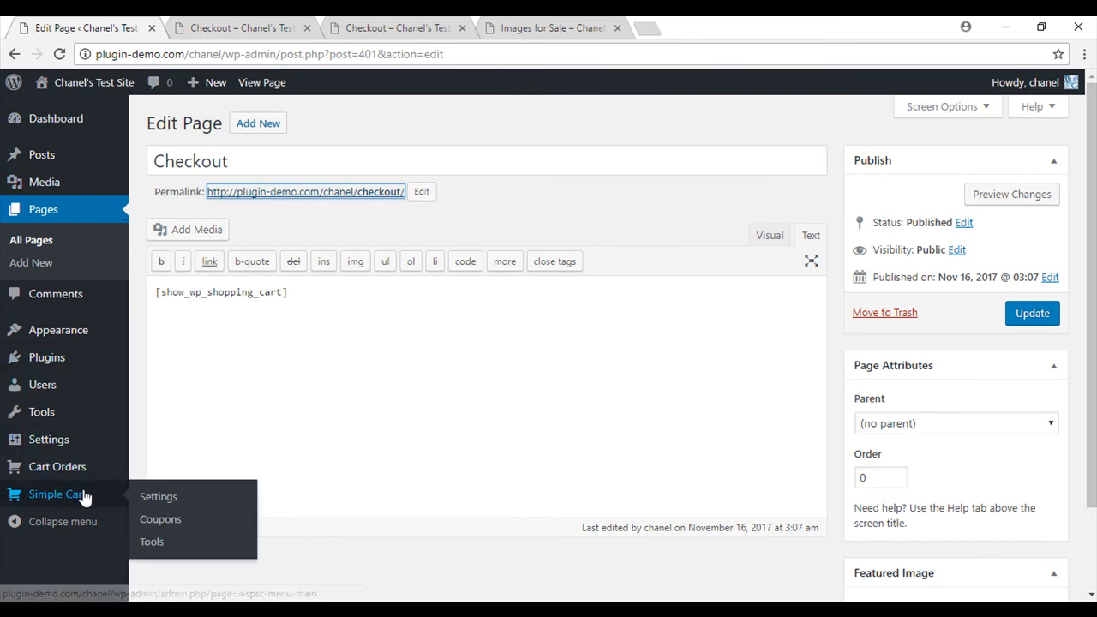
left_click(158, 496)
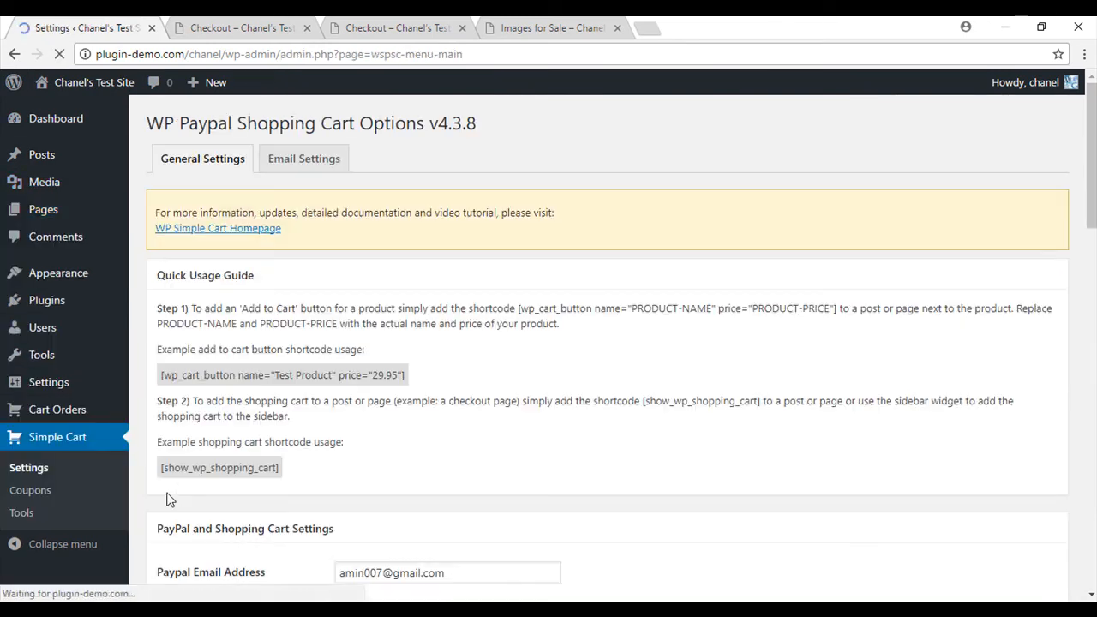
scroll("down", 3)
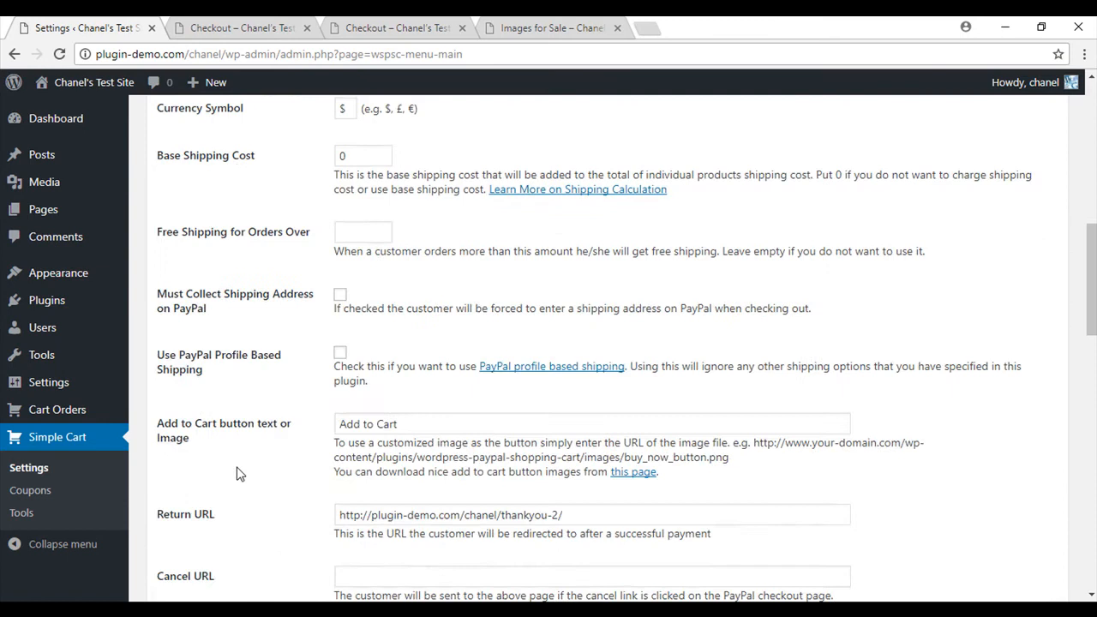
scroll("down", 3)
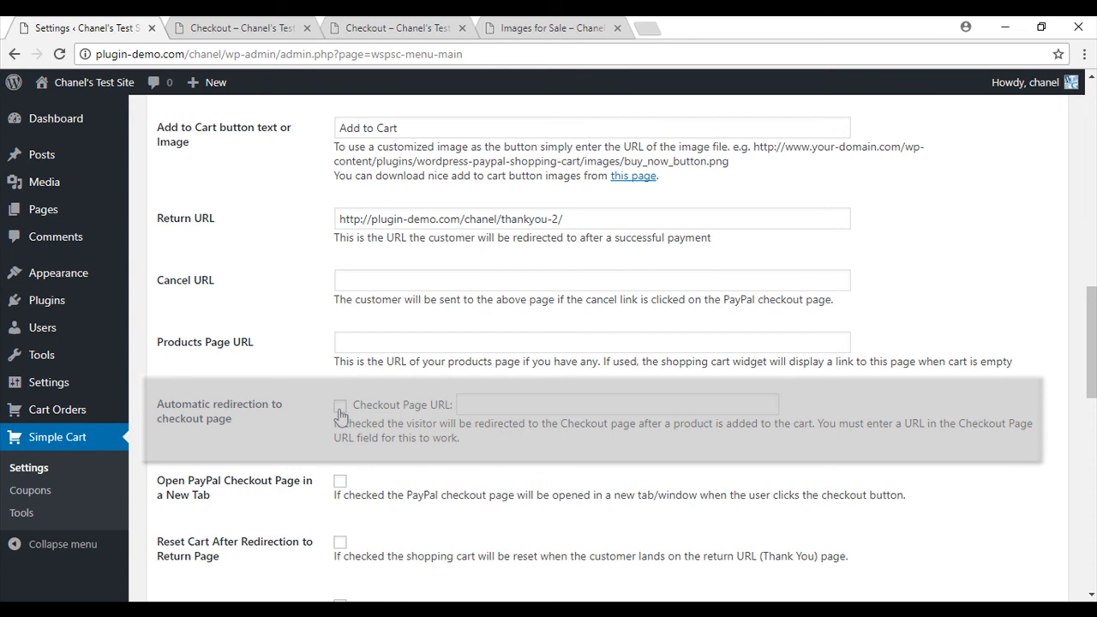
left_click(340, 405)
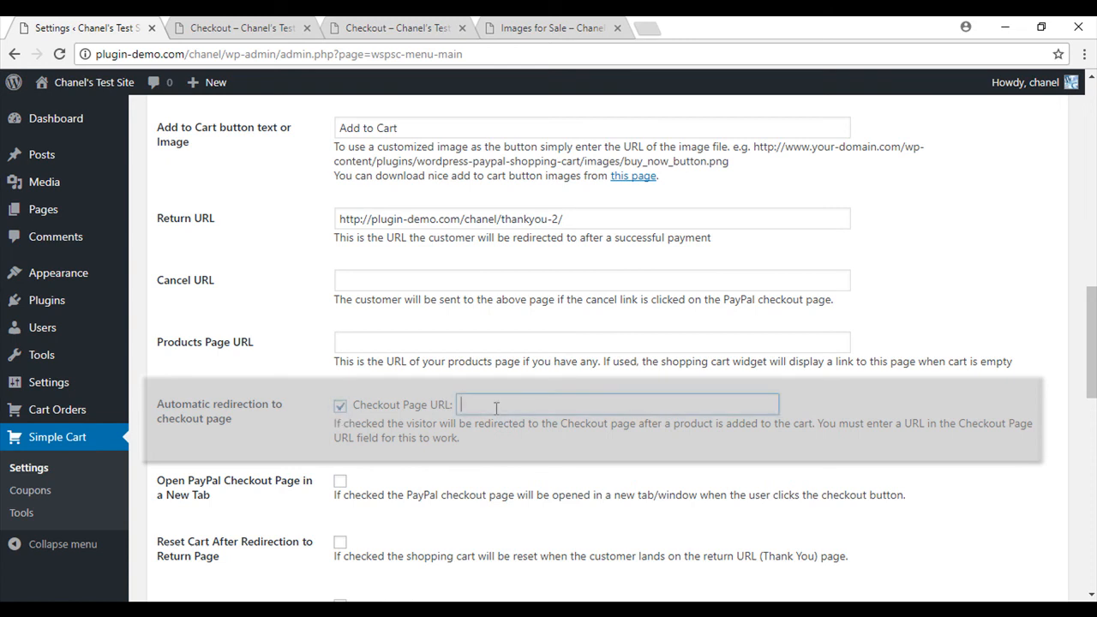
type("http://plugin-demo.com/chanel/checkout/")
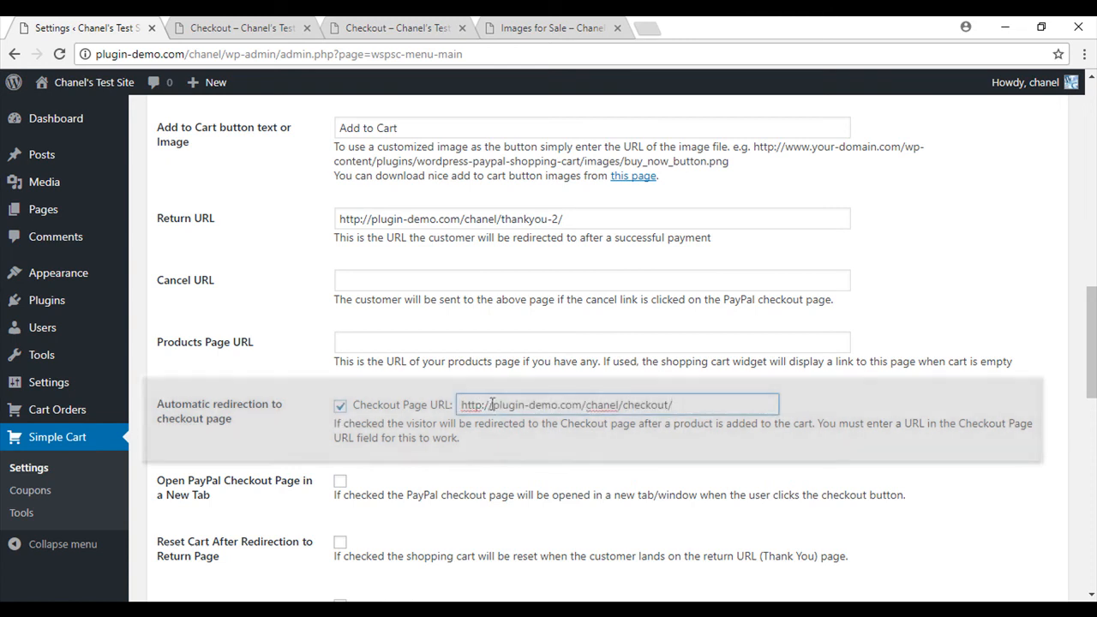
scroll("down", 3)
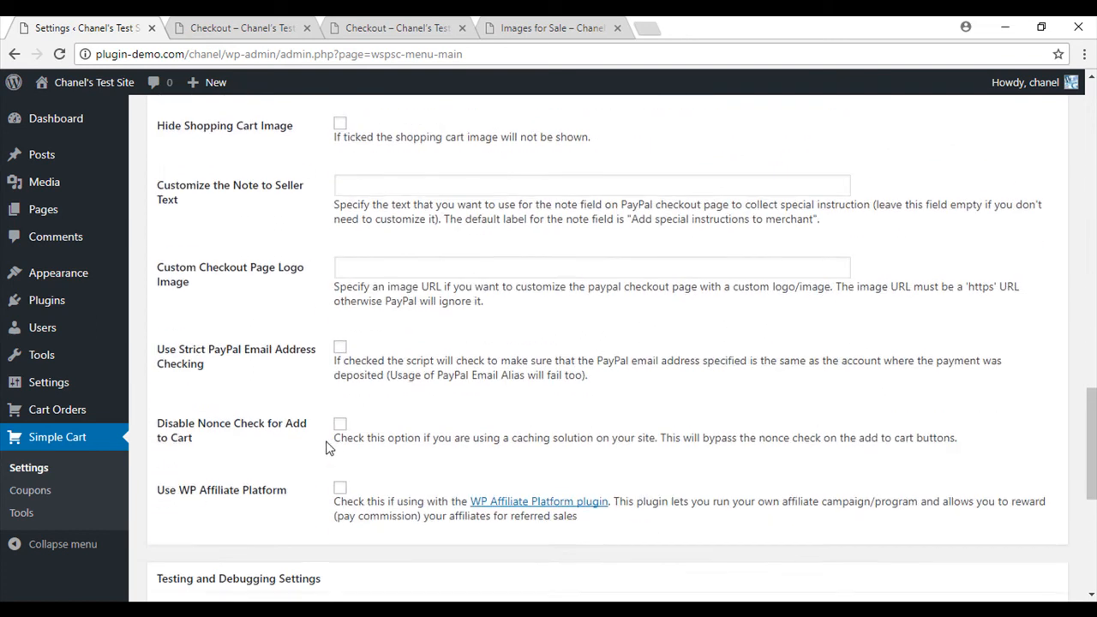
left_click(195, 458)
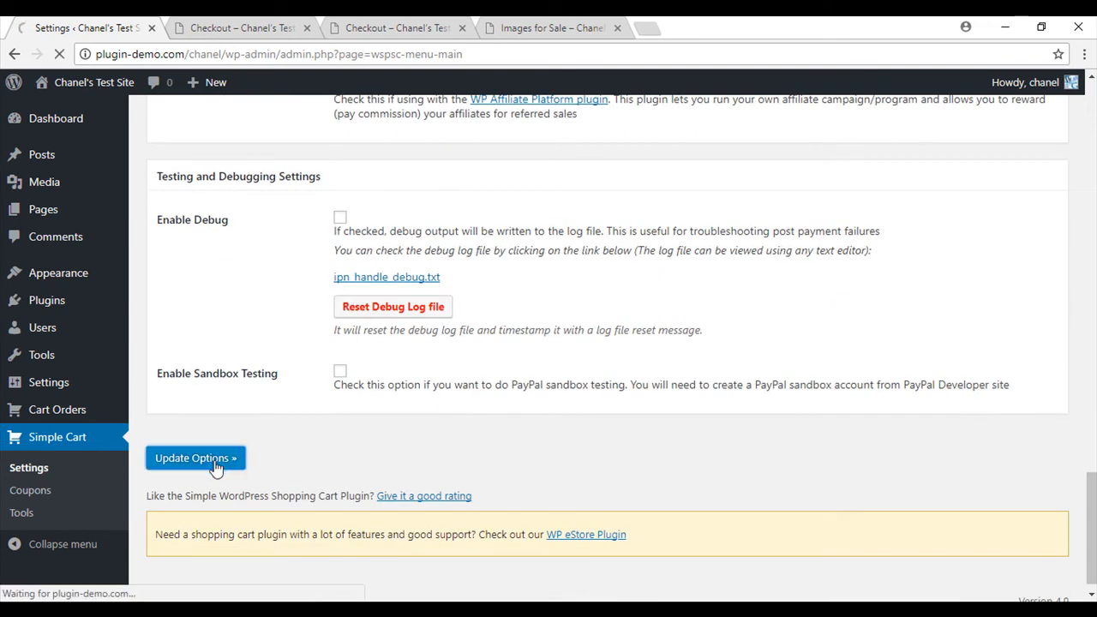
left_click(196, 457)
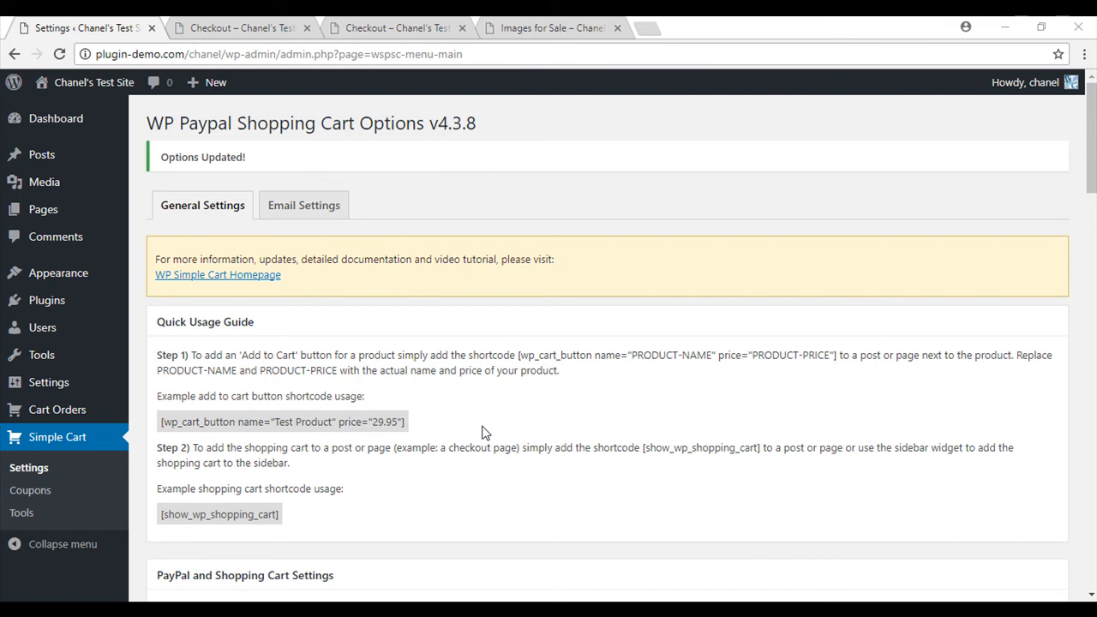
left_click(461, 28)
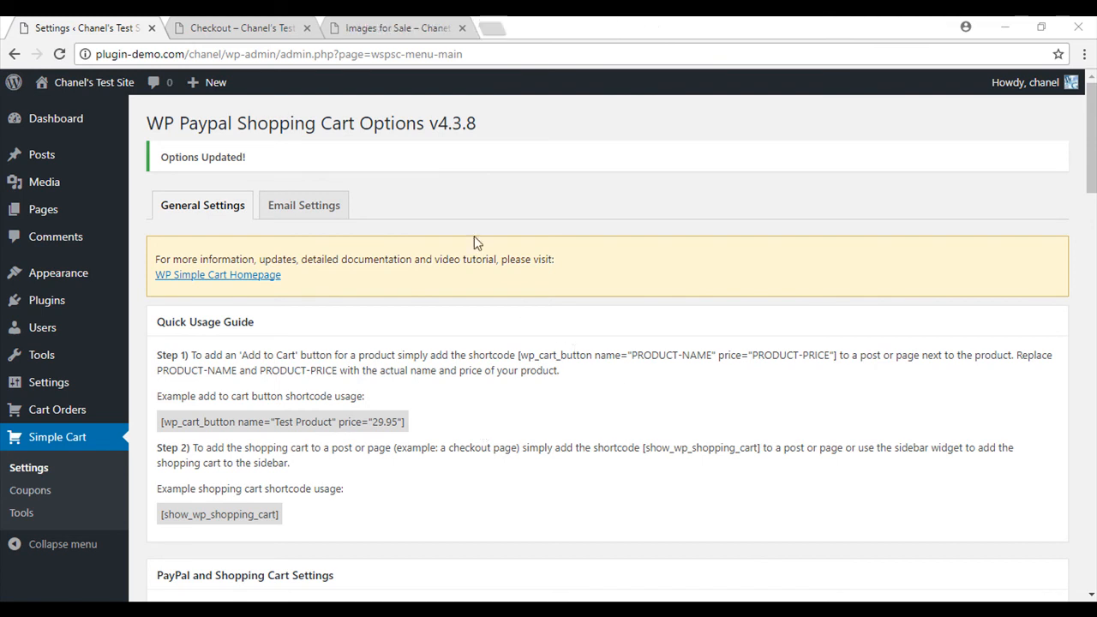
left_click(394, 27)
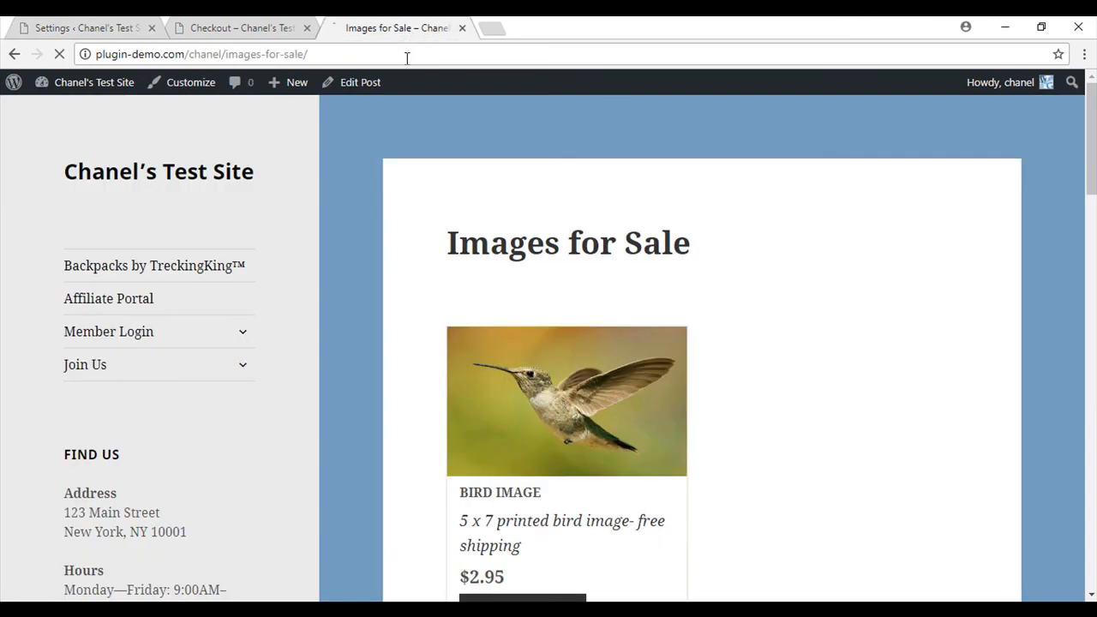
Add the Flower Image to the cart from Images for Sale, landing on Checkout at $2.95.
scroll("down", 3)
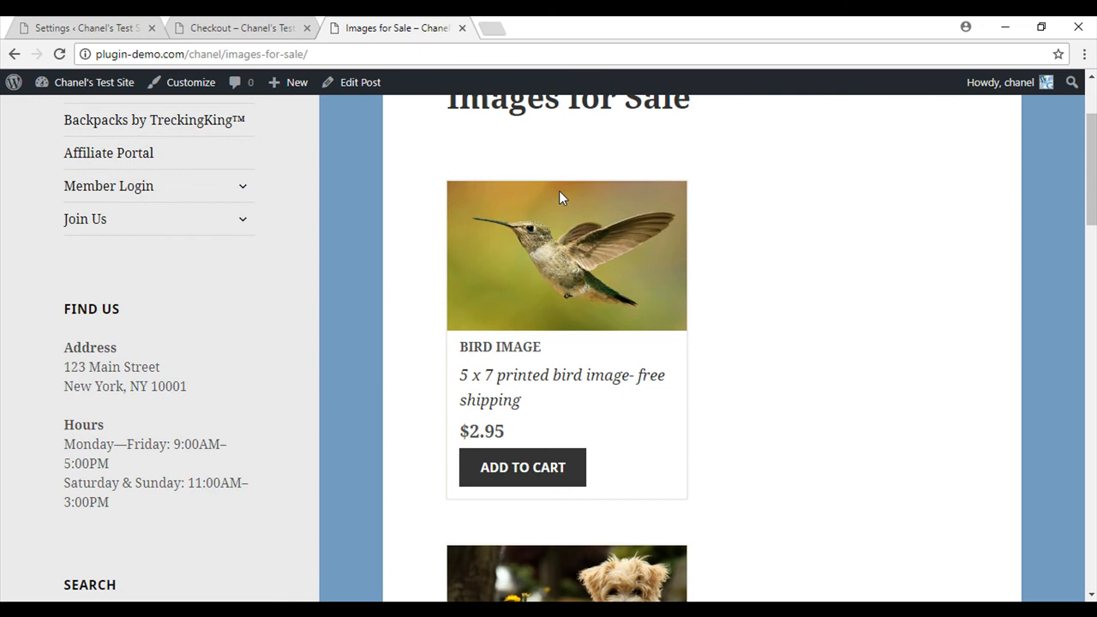
scroll("down", 3)
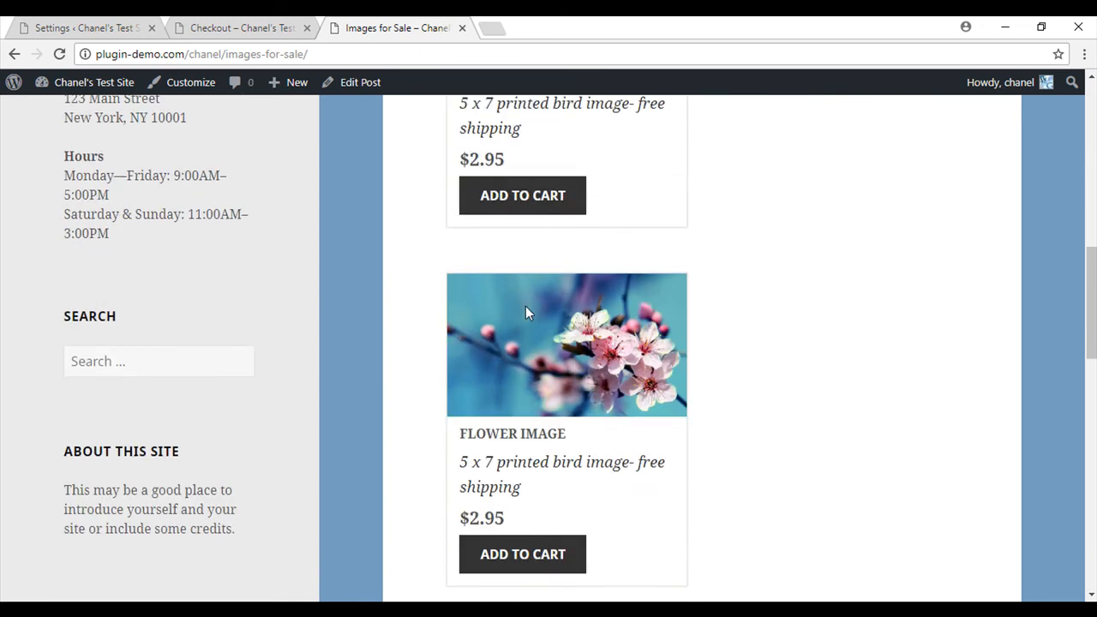
scroll("down", 3)
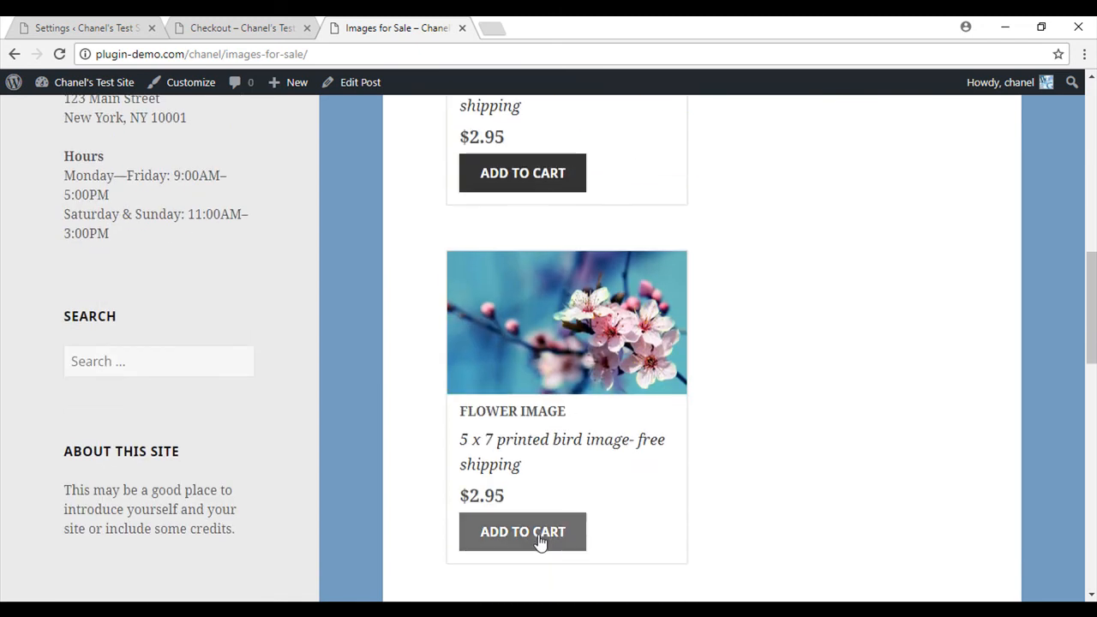
left_click(522, 531)
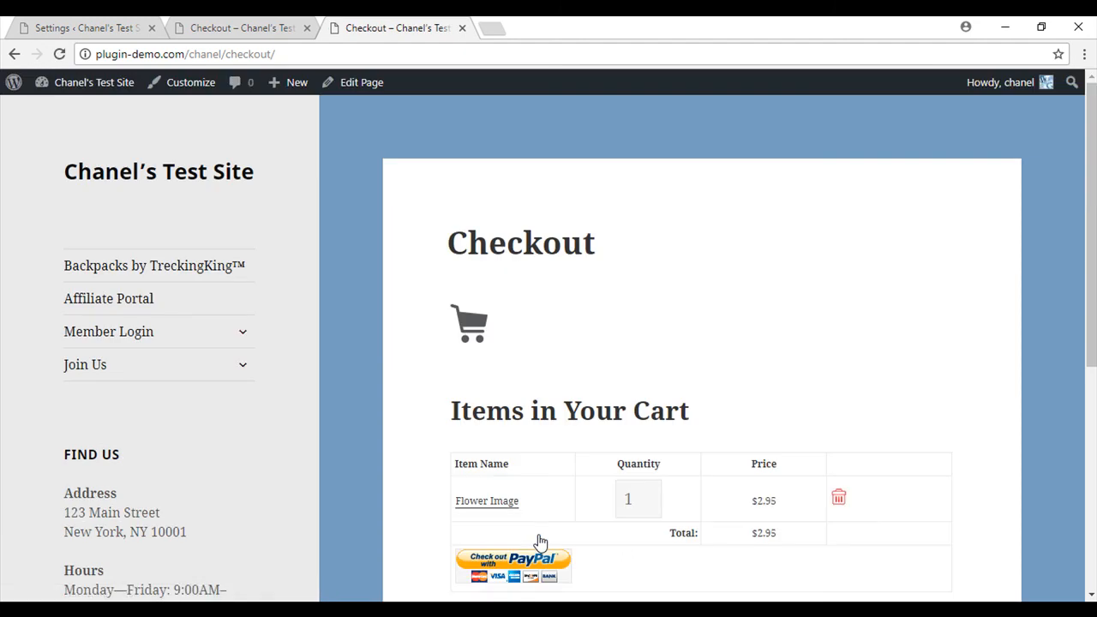